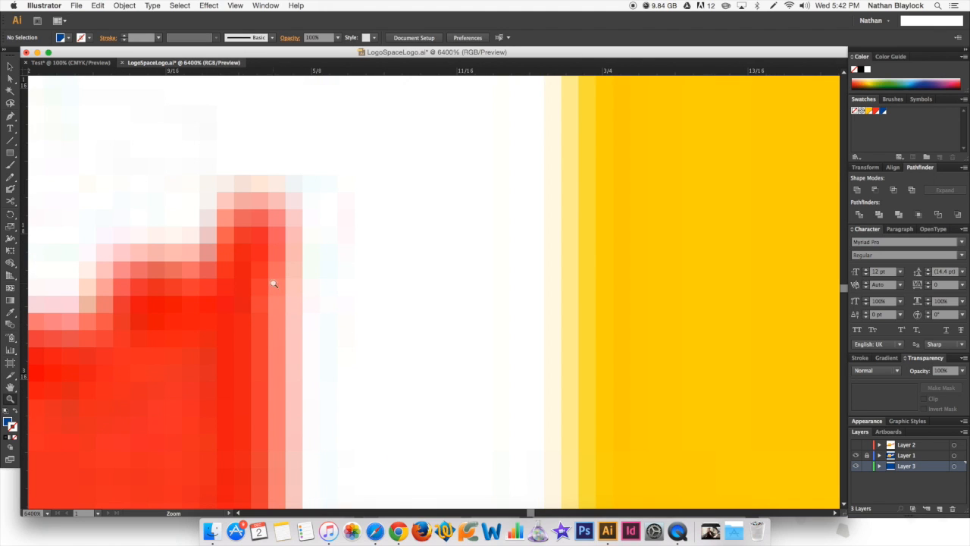
{"action": "mouse_move", "coordinate": [588, 285]}
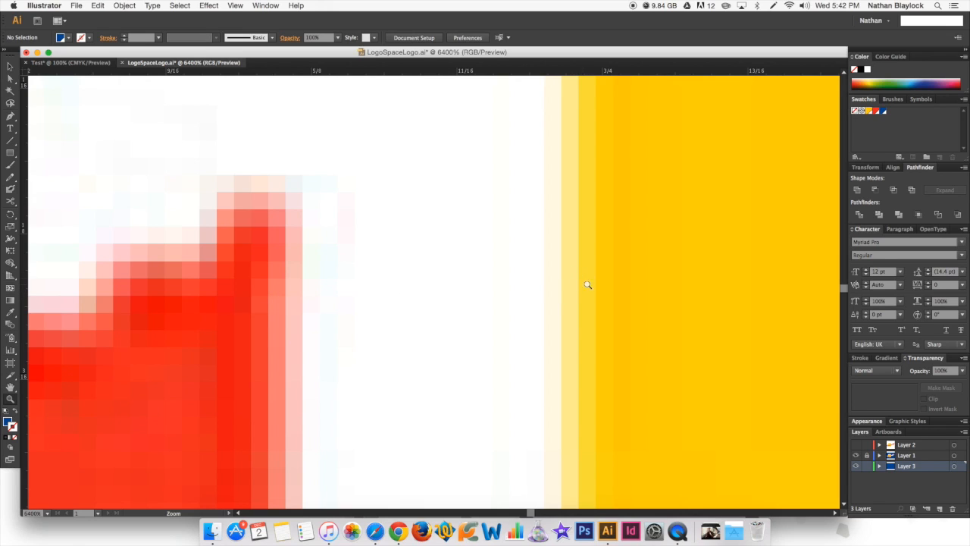
{"action": "mouse_move", "coordinate": [655, 269]}
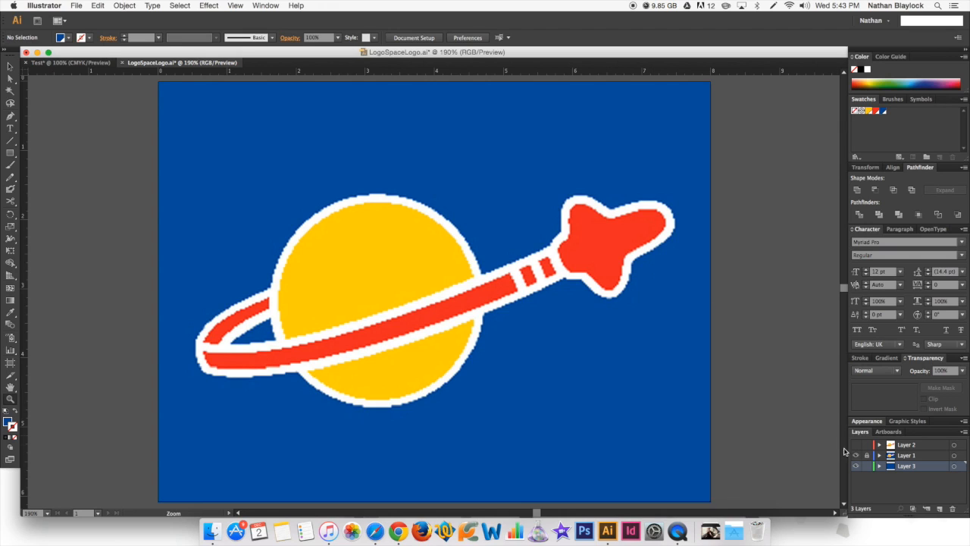
Hide the pixelated raster logo to reveal the vector recreation, then show it again.
{"action": "left_click", "coordinate": [856, 445]}
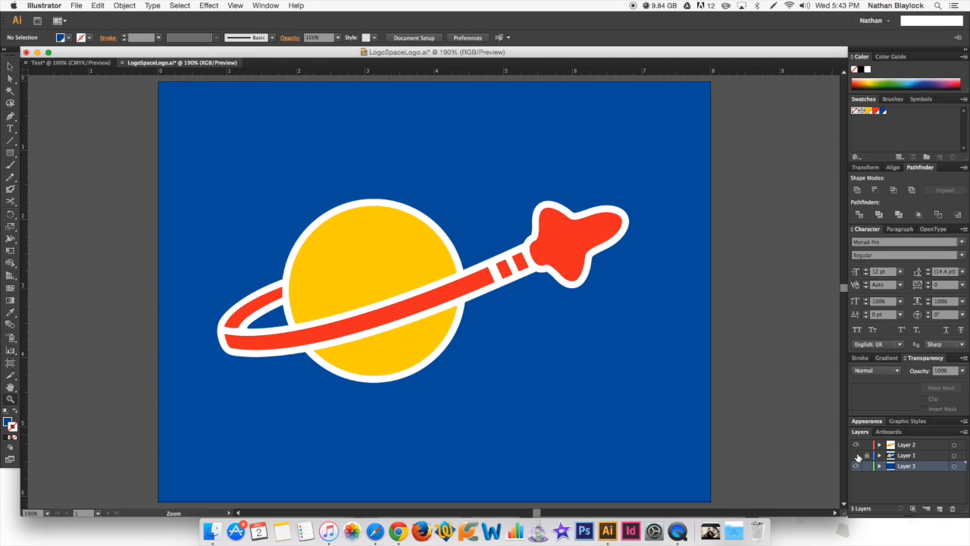
{"action": "left_click", "coordinate": [858, 454]}
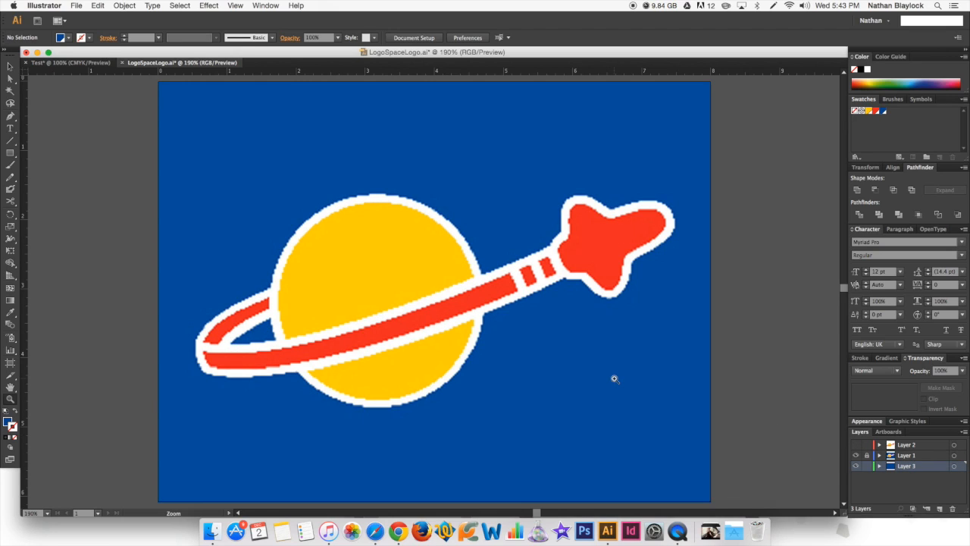
{"action": "mouse_move", "coordinate": [497, 281]}
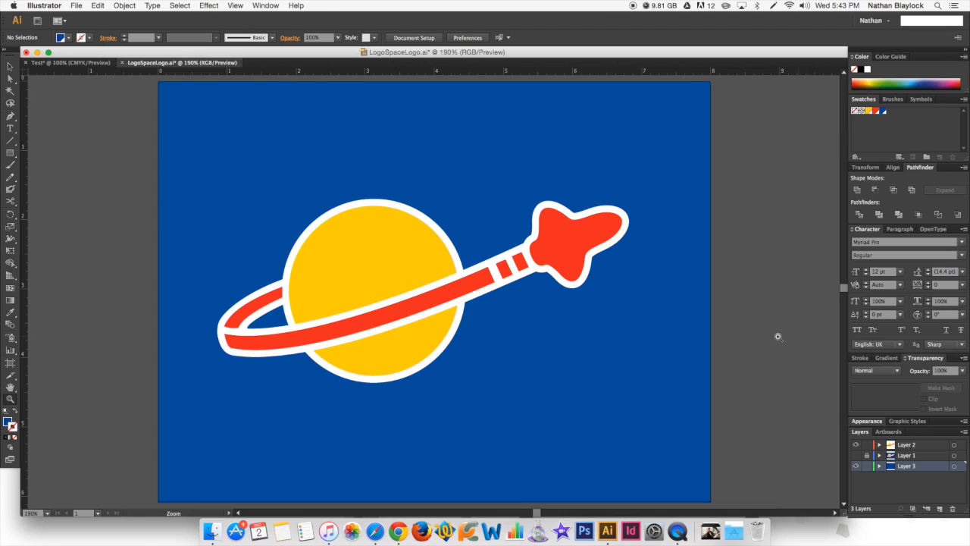
{"action": "mouse_move", "coordinate": [600, 206]}
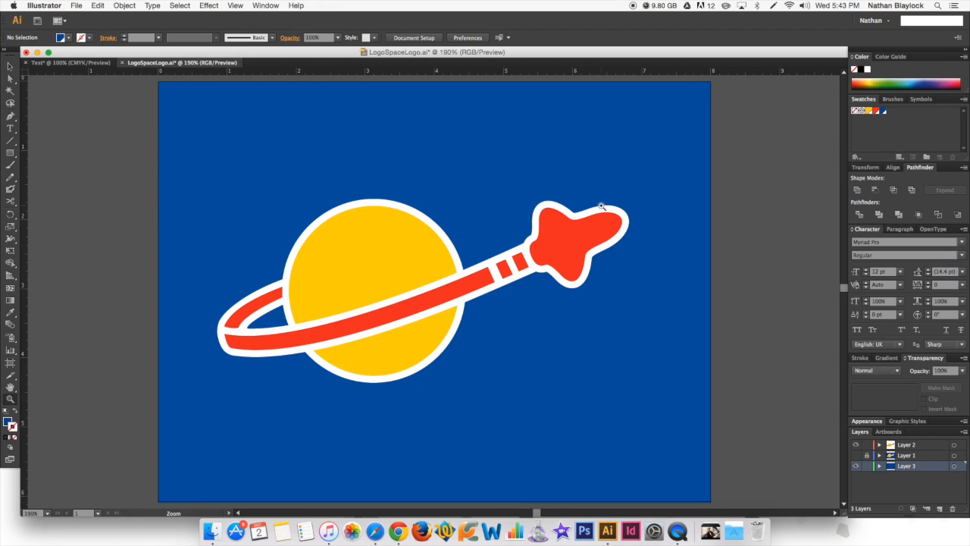
{"action": "mouse_move", "coordinate": [542, 236]}
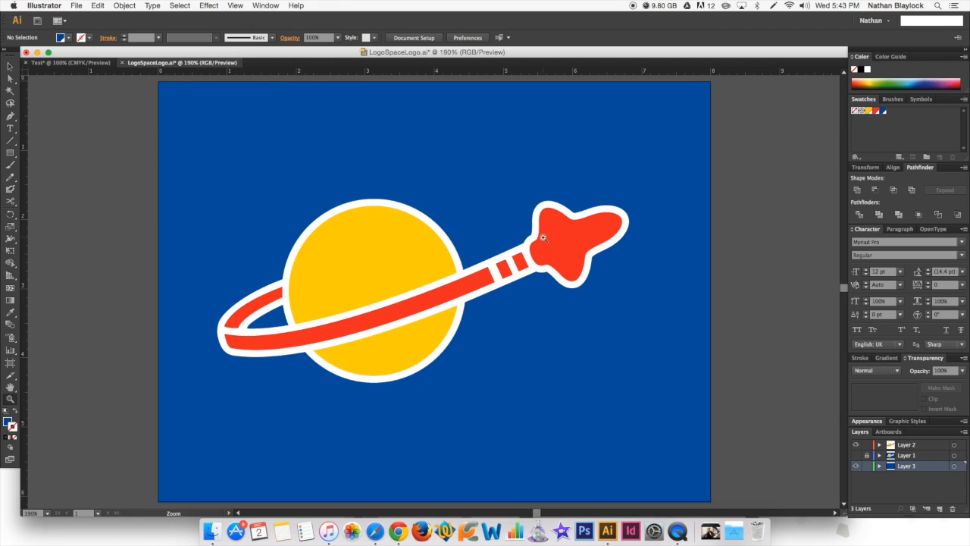
{"action": "mouse_move", "coordinate": [482, 279]}
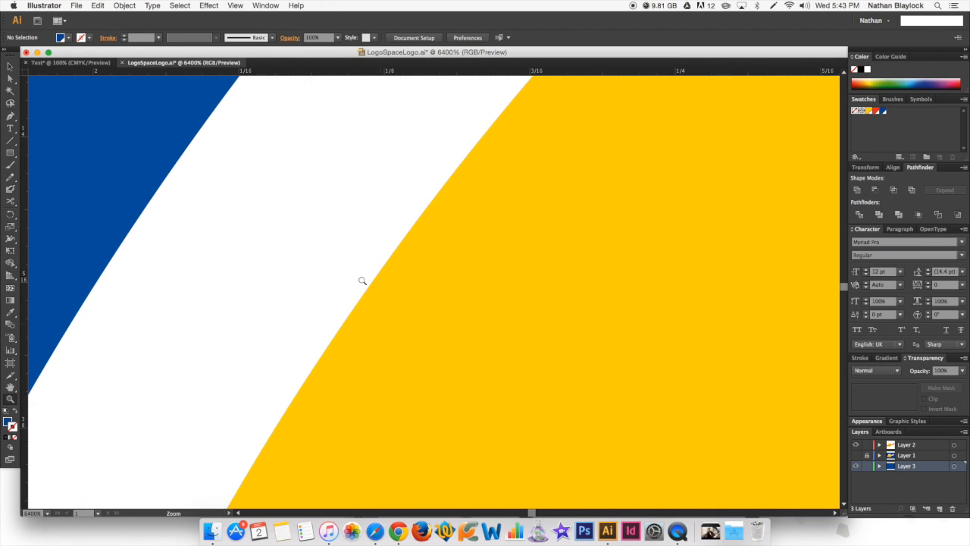
{"action": "mouse_move", "coordinate": [394, 302]}
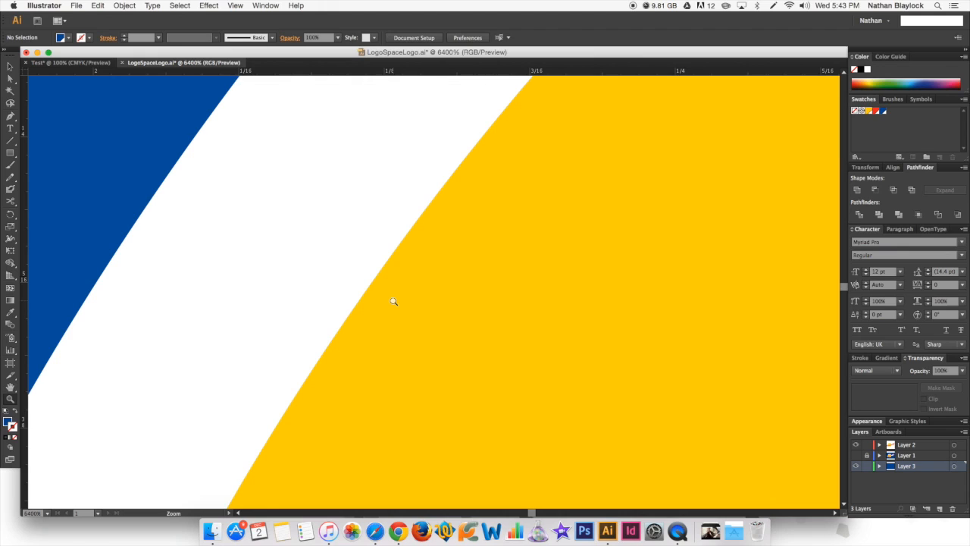
{"action": "mouse_move", "coordinate": [431, 206]}
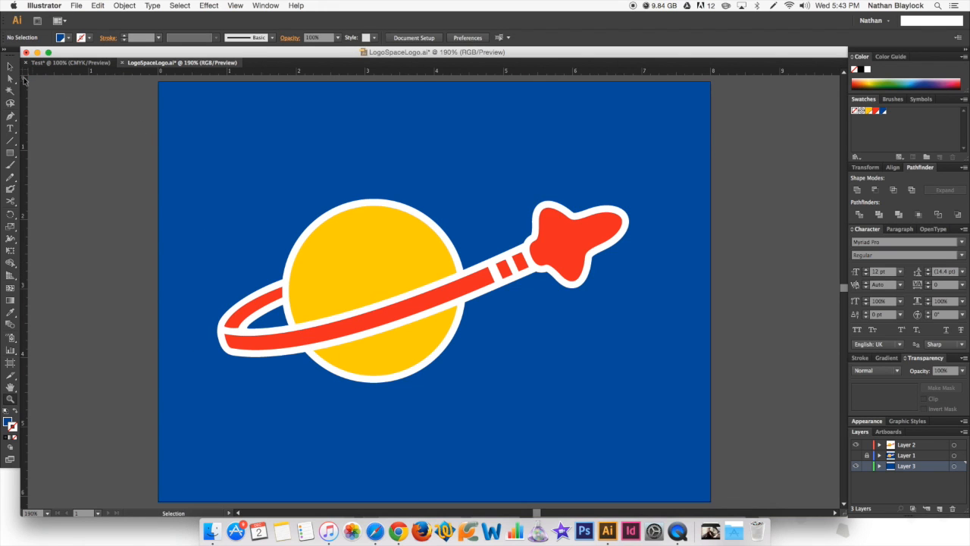
Turn off the blue background layer so only the yellow planet and rocket trail remain.
{"action": "left_click", "coordinate": [326, 264]}
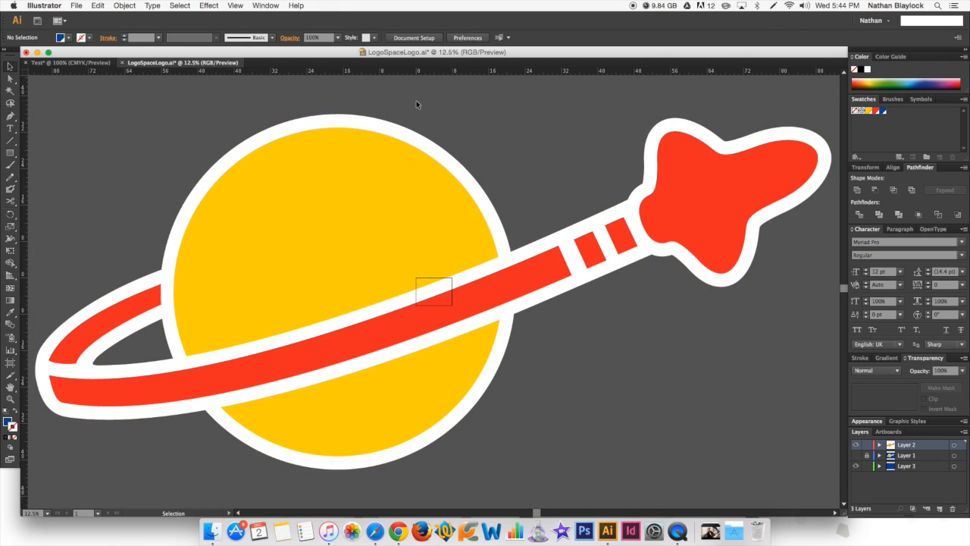
{"action": "mouse_move", "coordinate": [24, 115]}
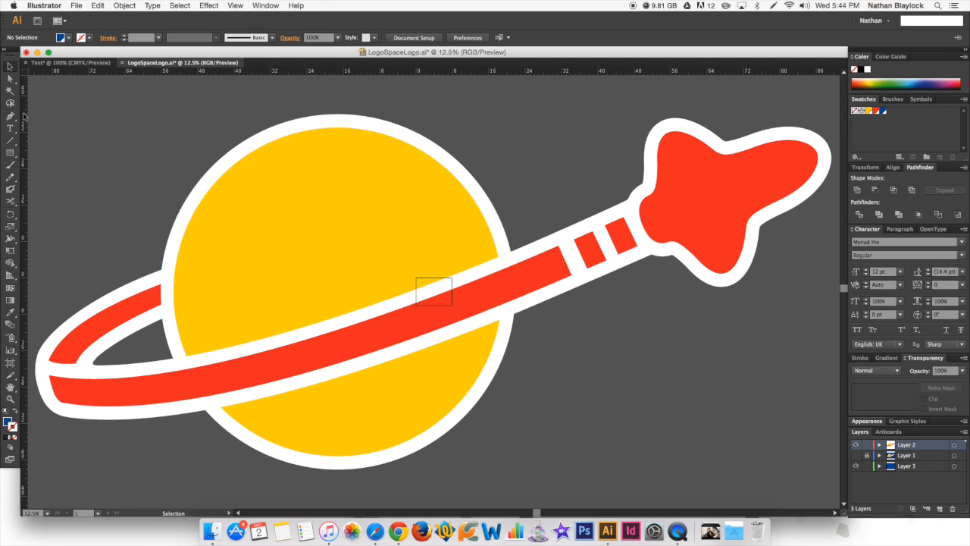
{"action": "mouse_move", "coordinate": [156, 251]}
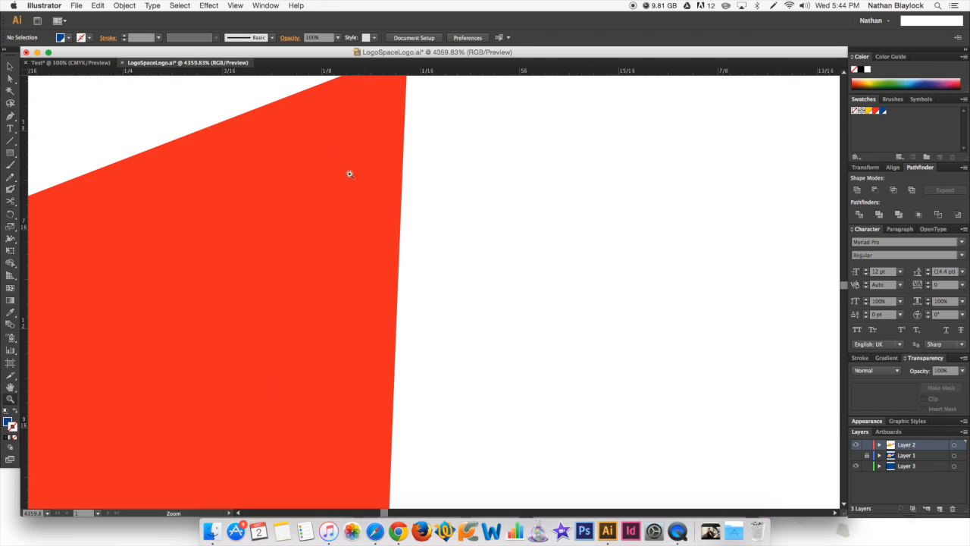
{"action": "left_click", "coordinate": [349, 175]}
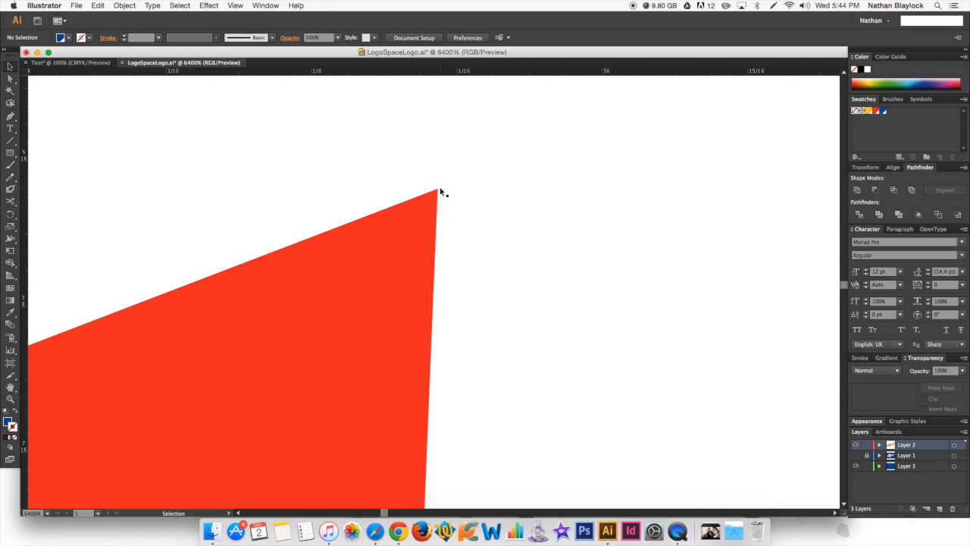
{"action": "mouse_move", "coordinate": [437, 254]}
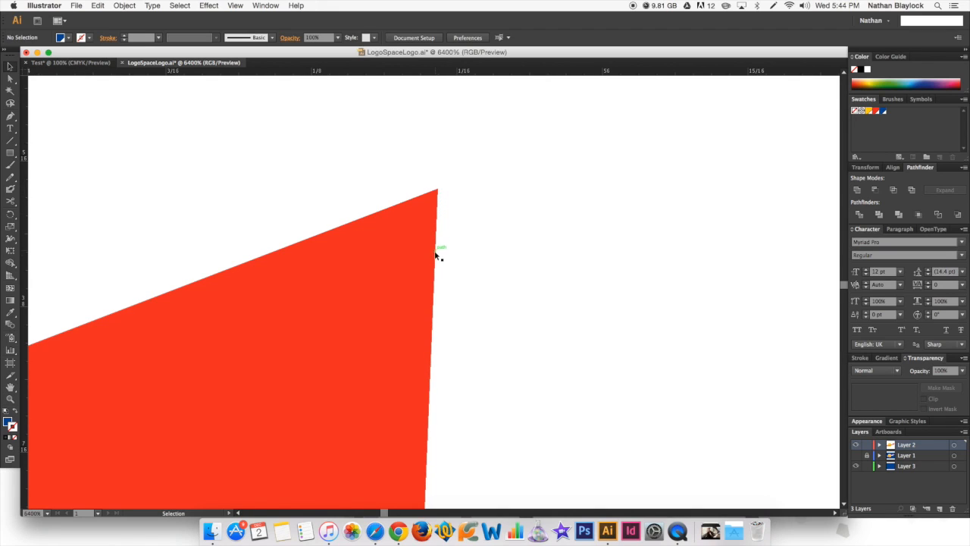
{"action": "mouse_move", "coordinate": [440, 365]}
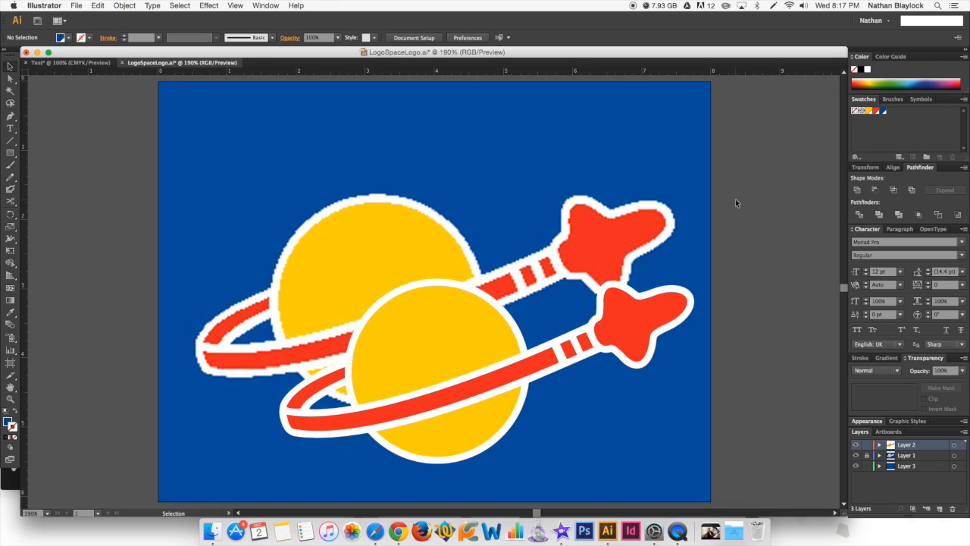
{"action": "mouse_move", "coordinate": [306, 233]}
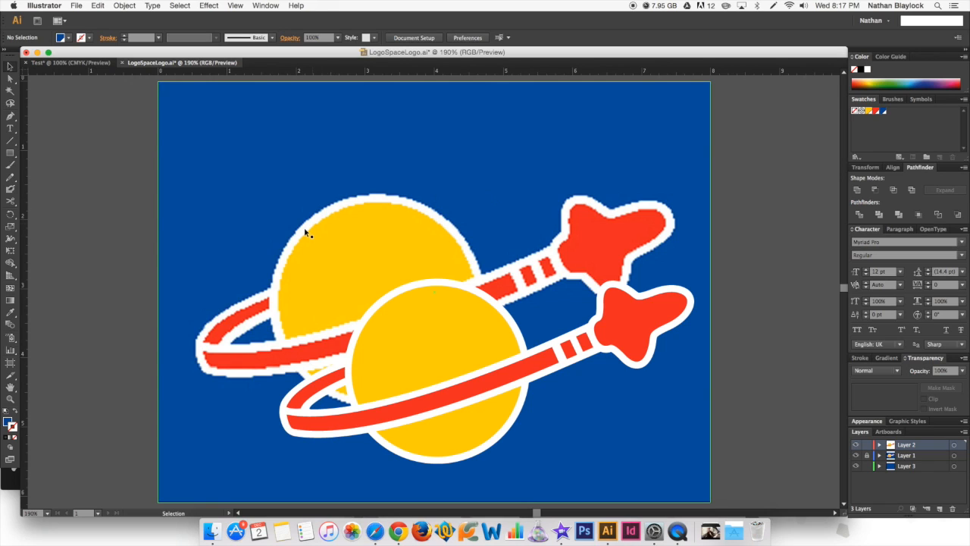
{"action": "mouse_move", "coordinate": [294, 250]}
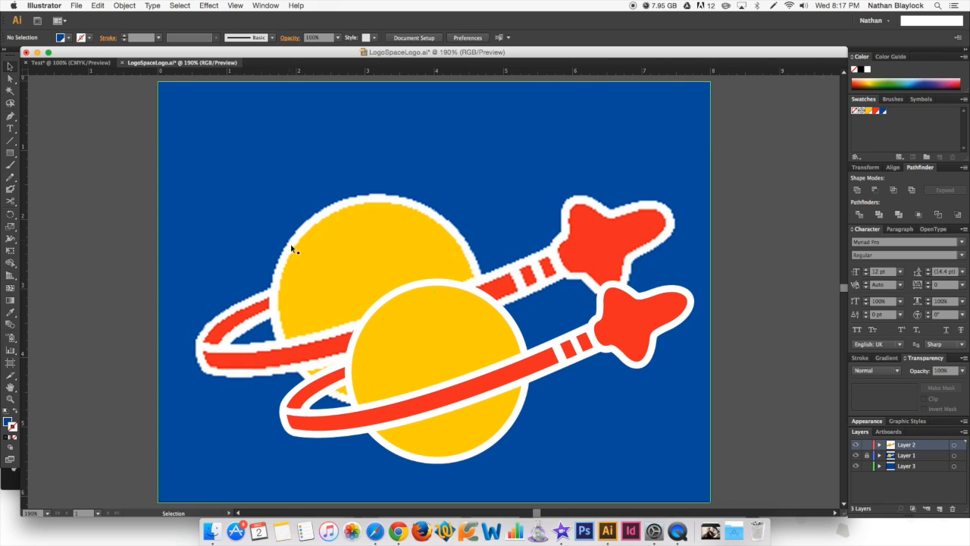